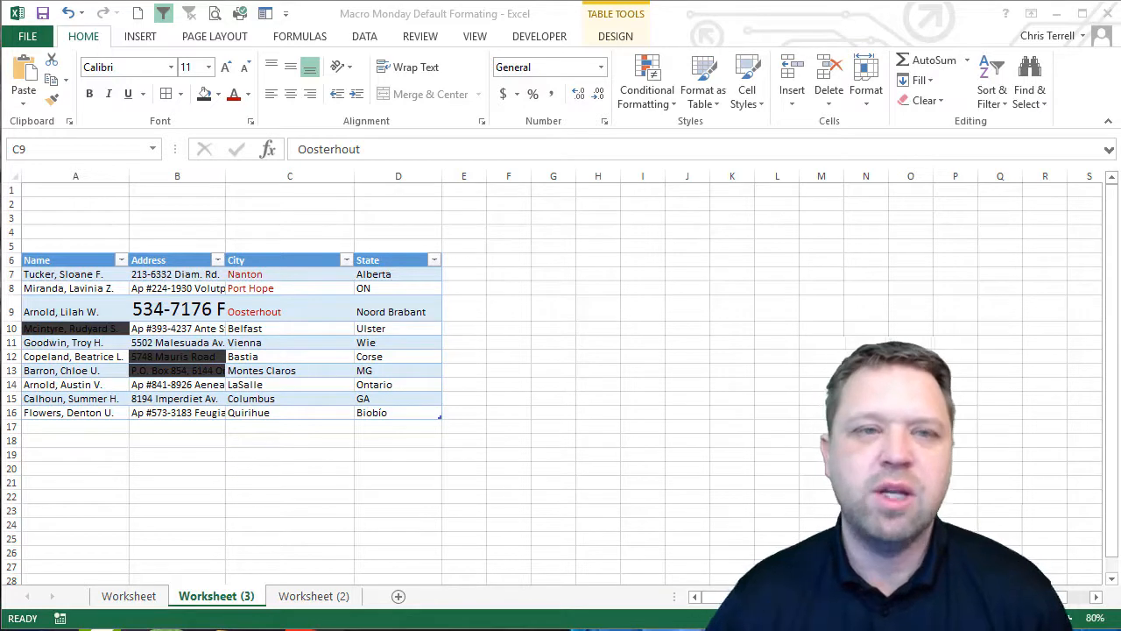
pyautogui.moveTo(948, 342)
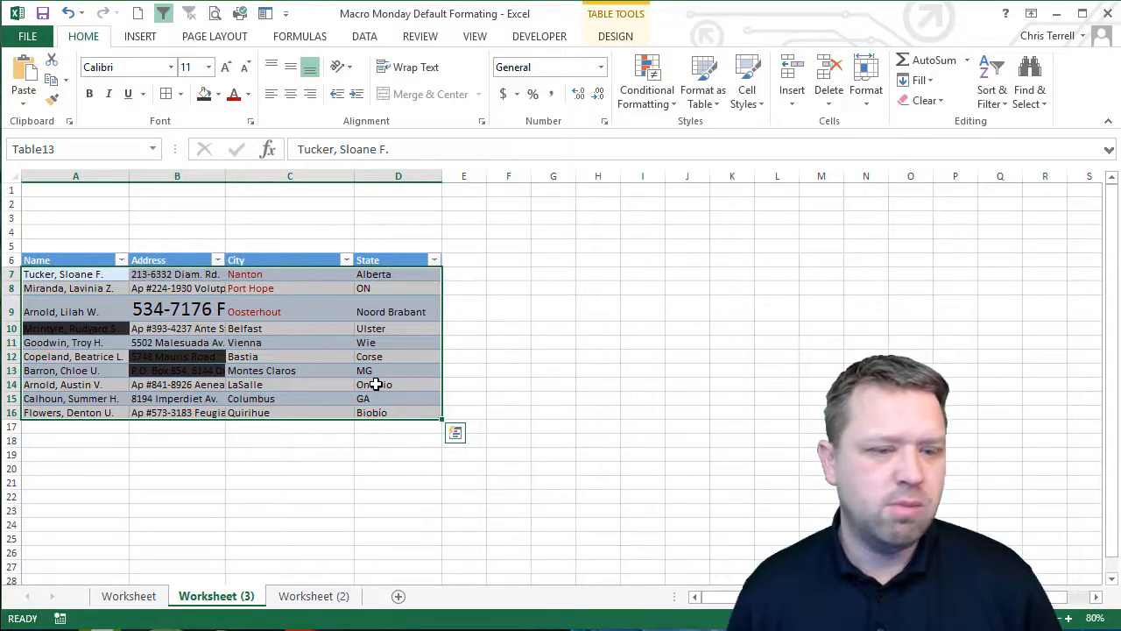
# - Select the Oosterhout cell, then bring up the Developer Macros list showing DefaultFormat
pyautogui.click(398, 274)
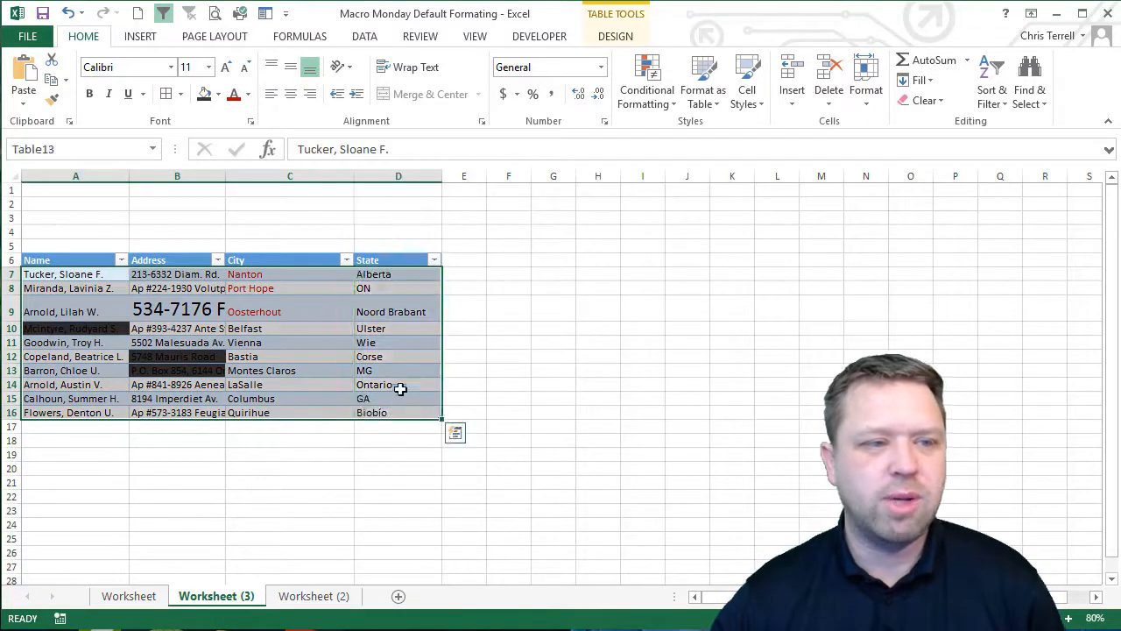
pyautogui.click(398, 370)
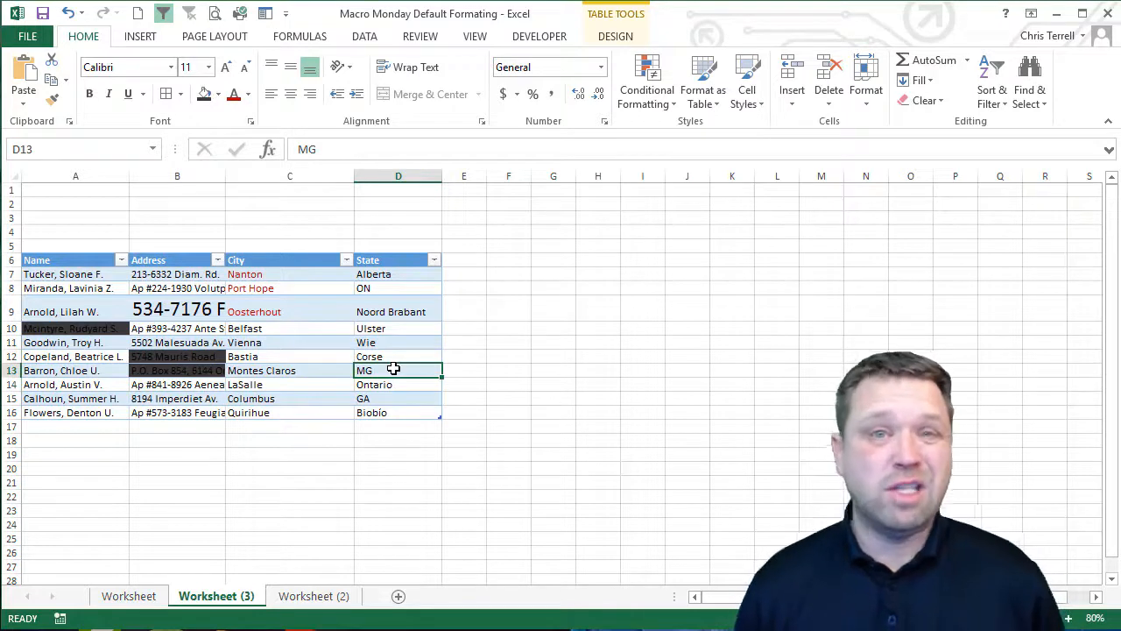
pyautogui.moveTo(291, 305)
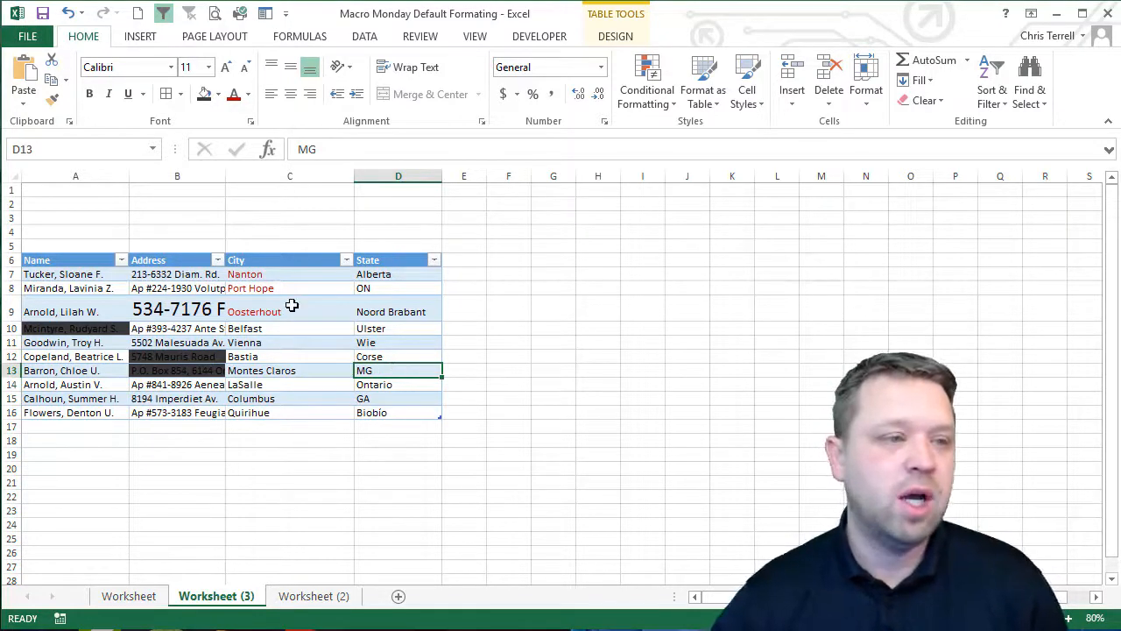
pyautogui.click(289, 311)
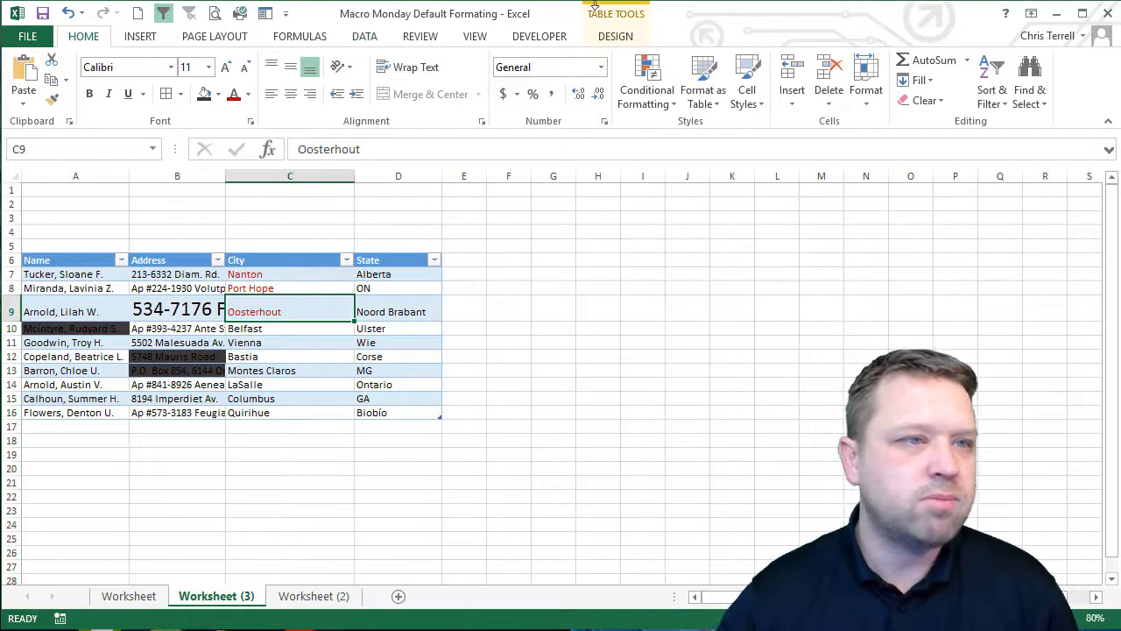
pyautogui.click(540, 36)
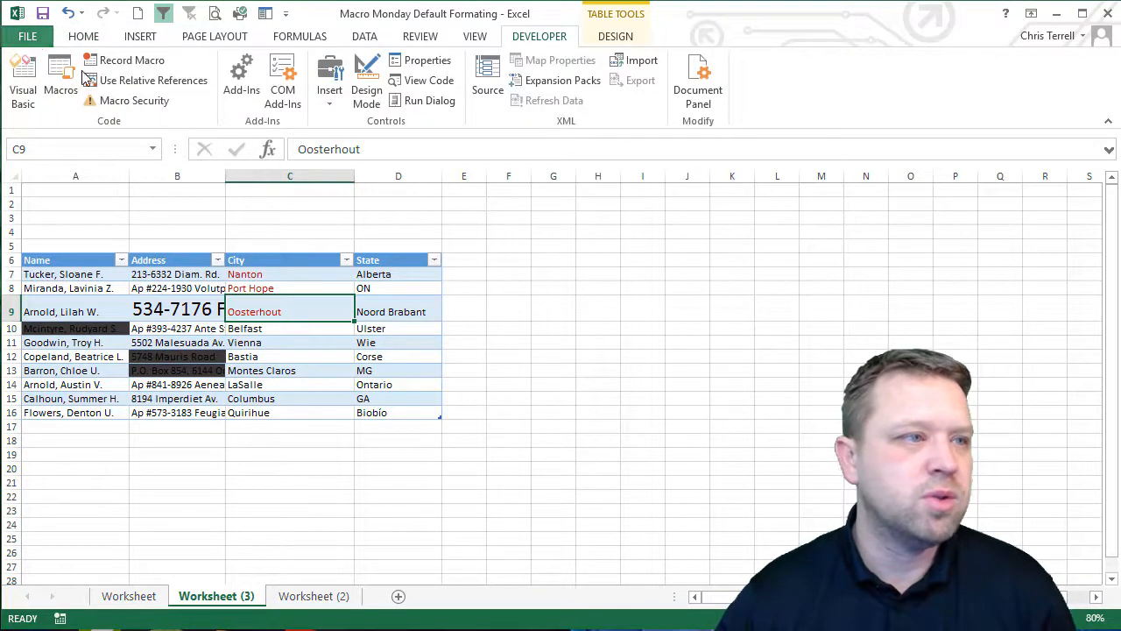
pyautogui.click(60, 83)
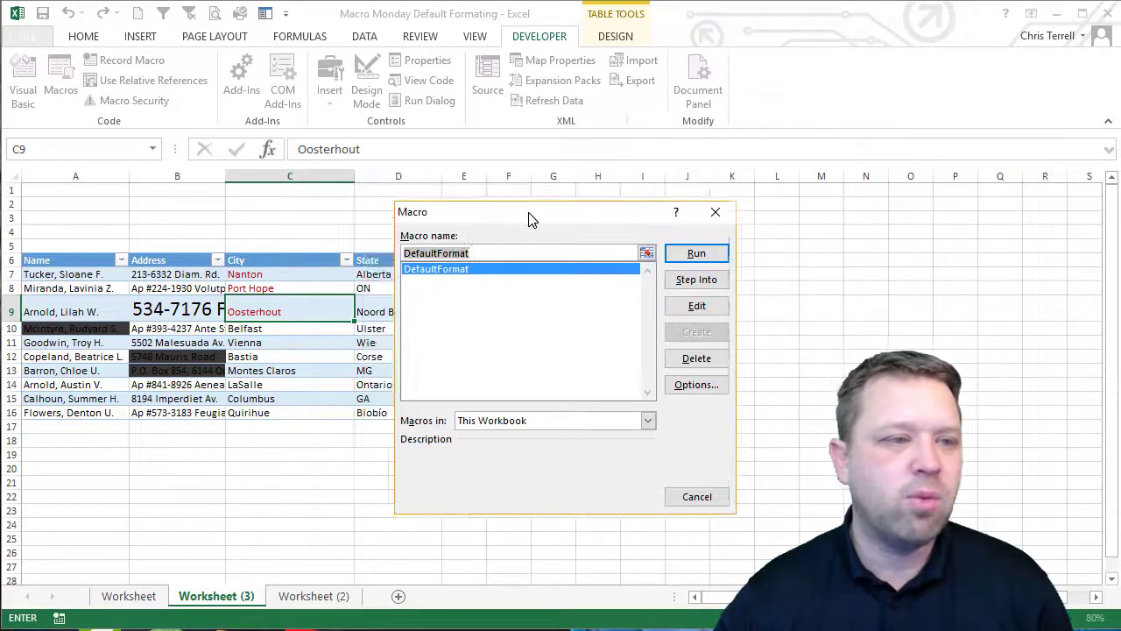
pyautogui.moveTo(635, 239)
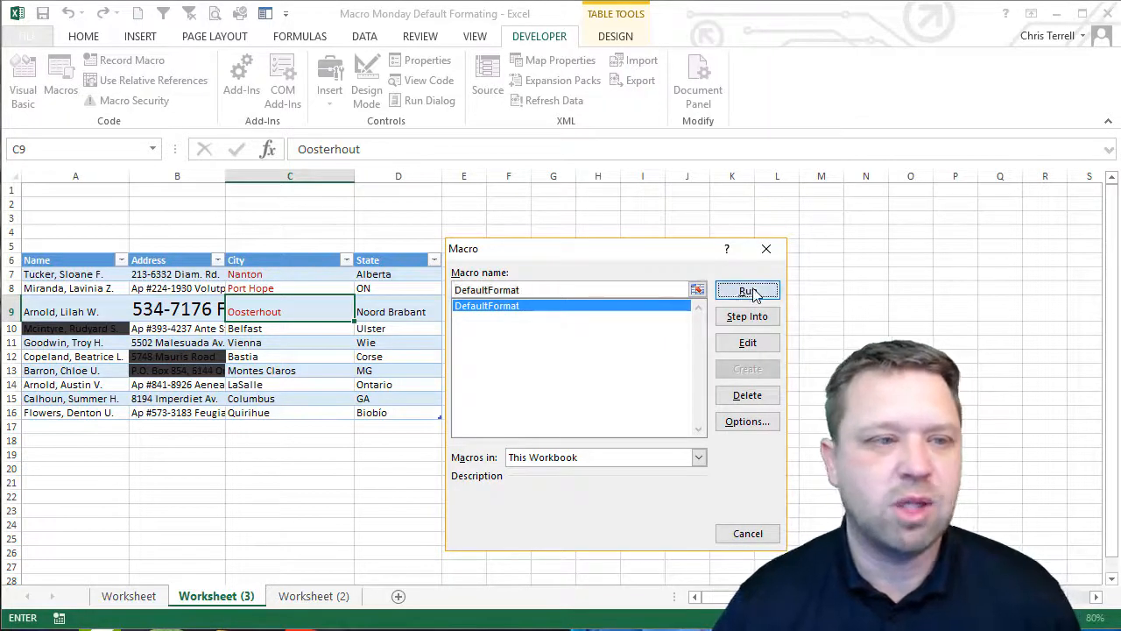
# - Run DefaultFormat, then select names in A9:A11 to check the uniform formatting
pyautogui.click(747, 291)
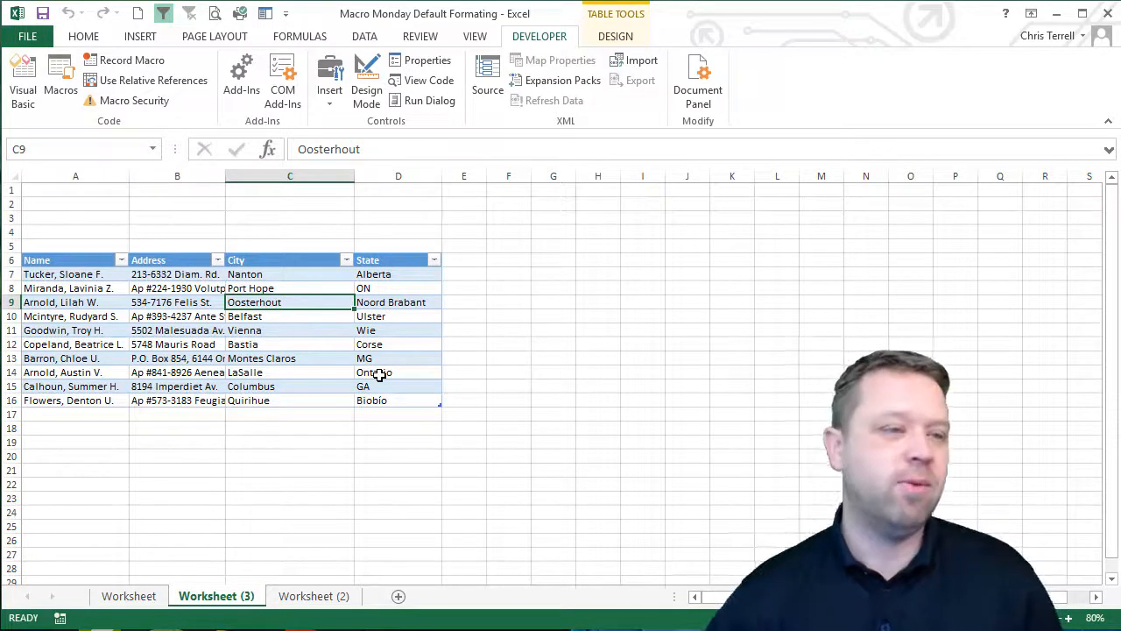
pyautogui.moveTo(75, 301); pyautogui.dragTo(75, 330)
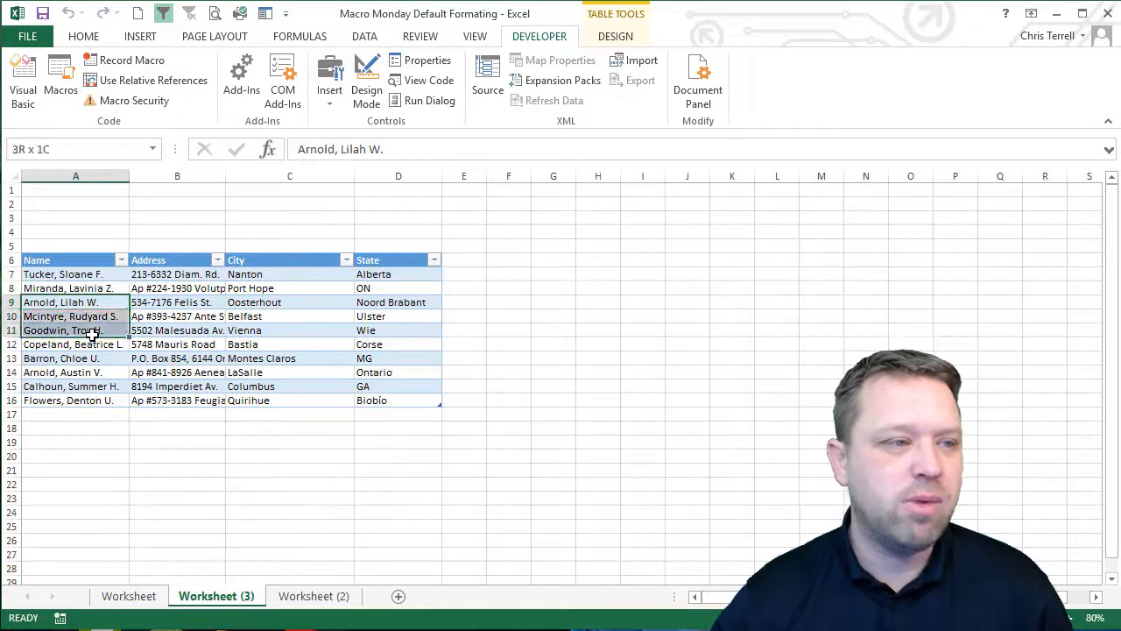